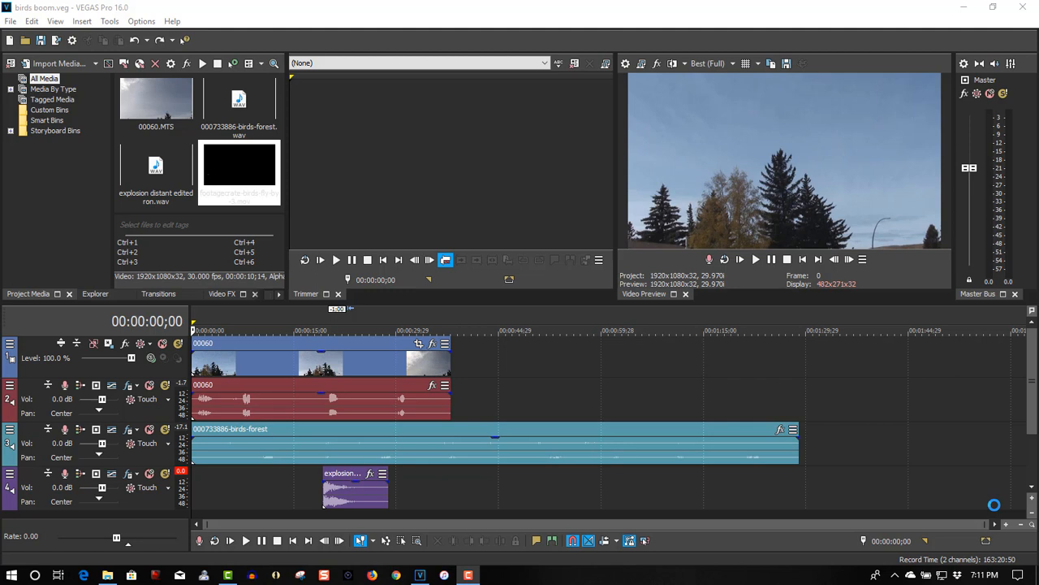
mouse_move(231, 360)
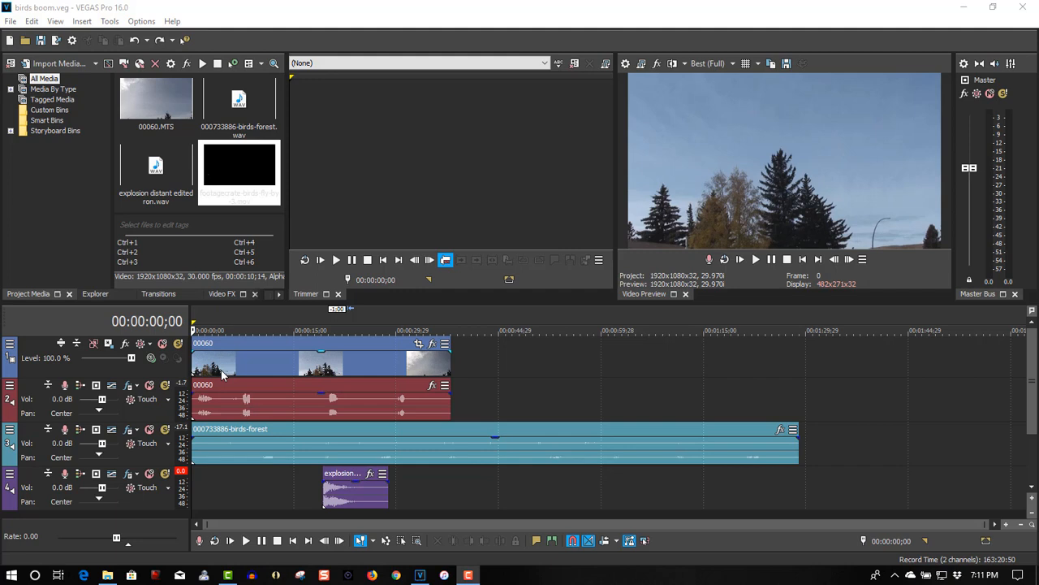
mouse_move(422, 365)
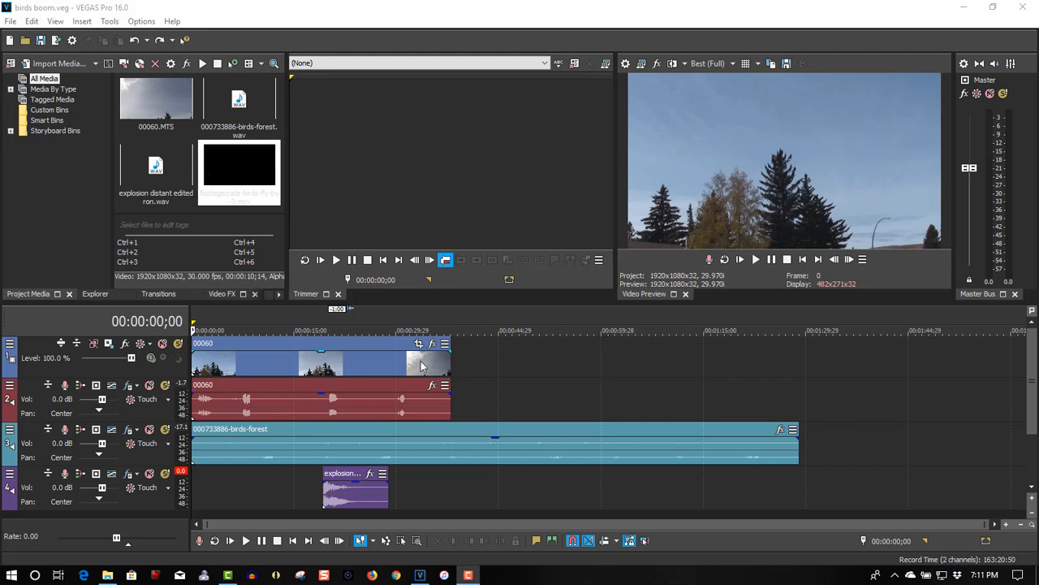
mouse_move(303, 421)
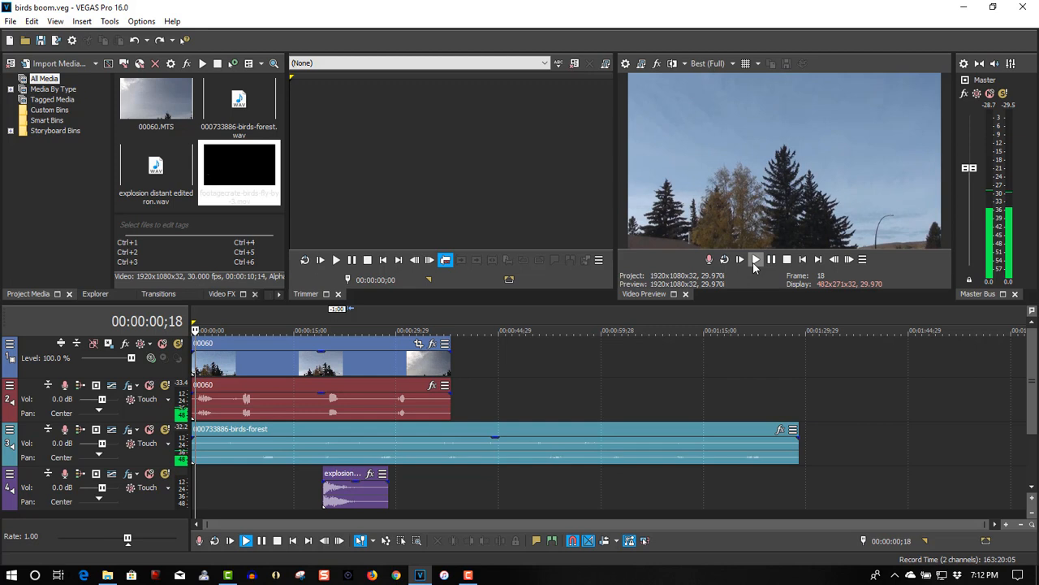
Halt the preview so the cursor returns to 00:00:00;00
click(755, 259)
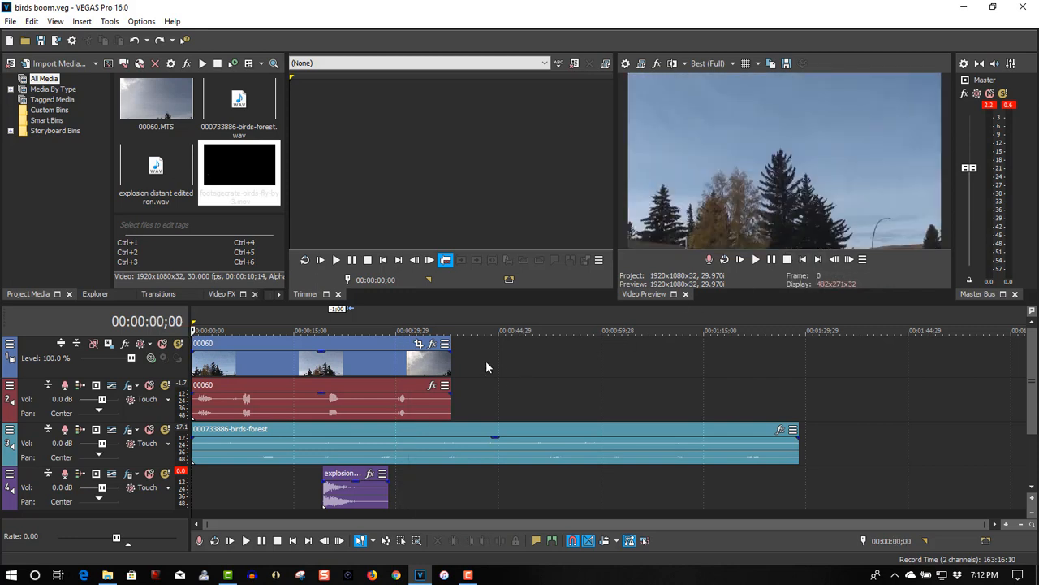
Insert a video track at the top and select the birds fly-by clip in Project Media
right_click(487, 366)
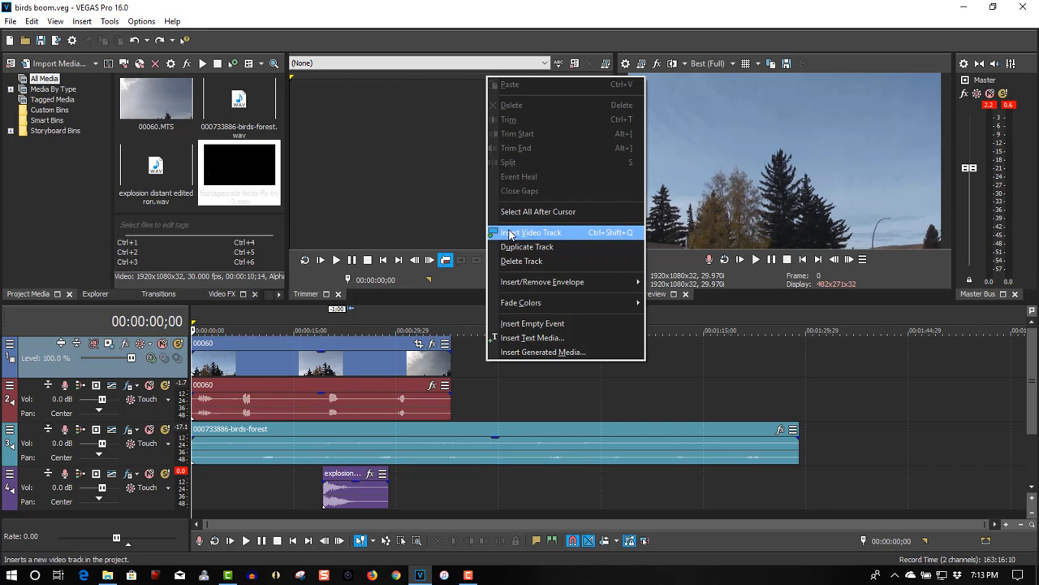
click(530, 232)
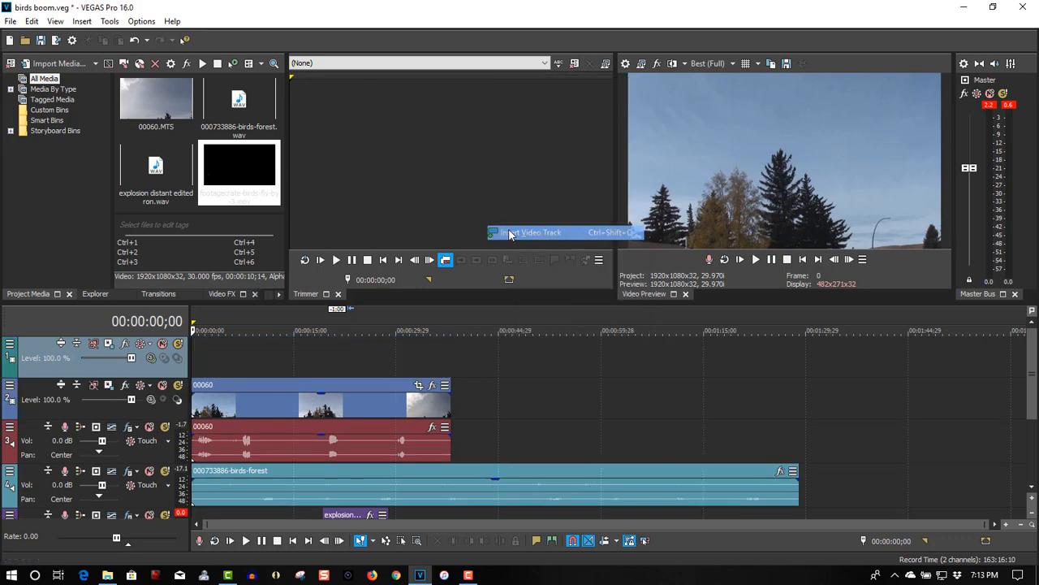
click(239, 169)
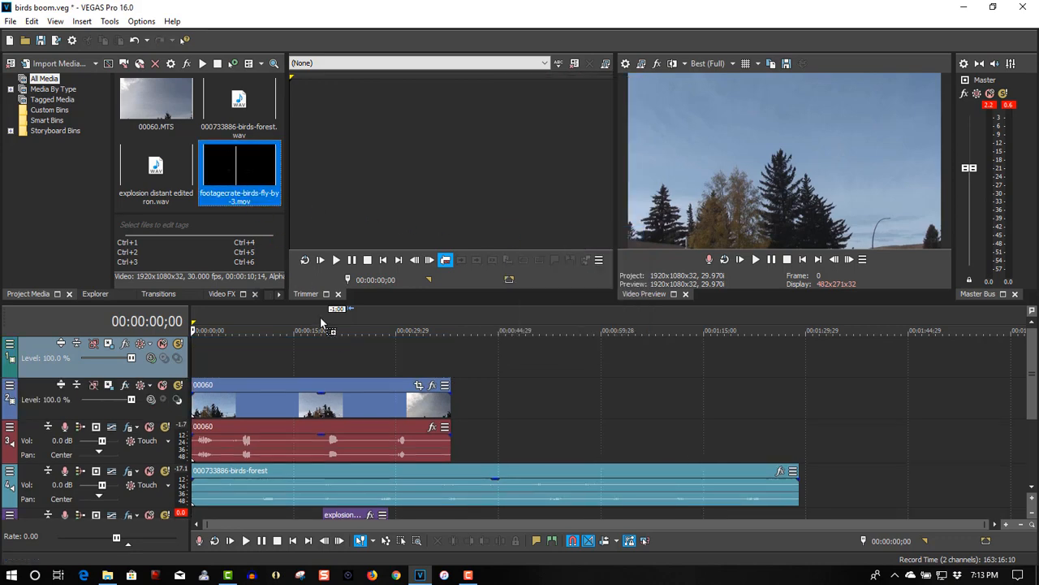
Place footagecrate-birds-fly-by-3.mov on the top track and view its Media properties
drag(240, 170, 370, 357)
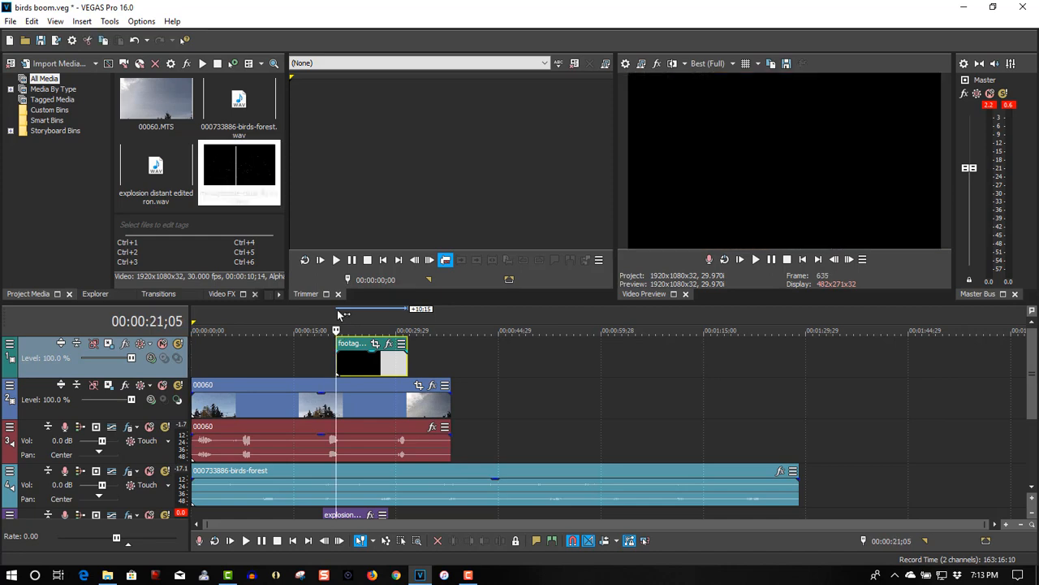
right_click(357, 357)
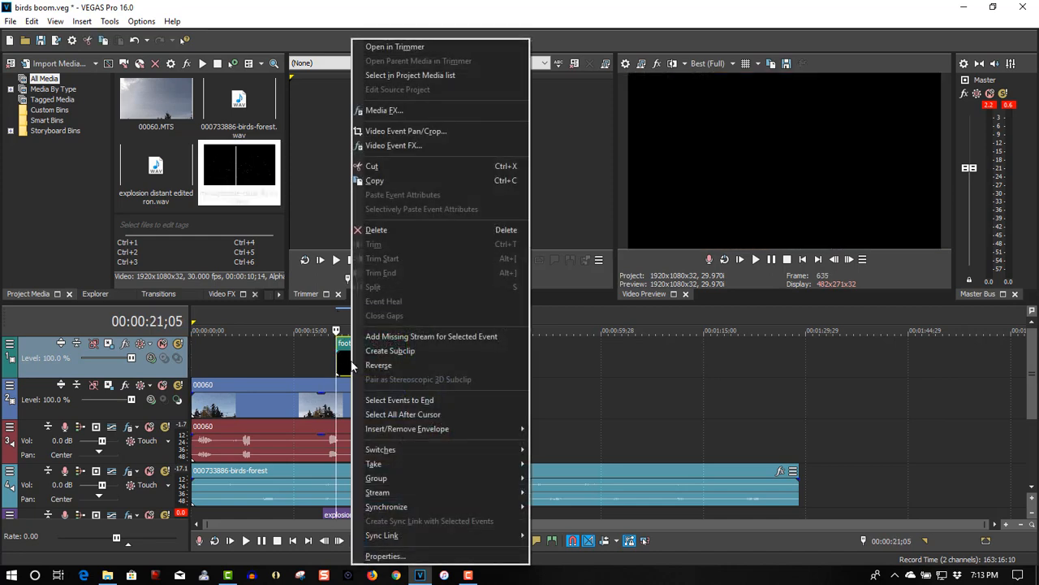
click(385, 555)
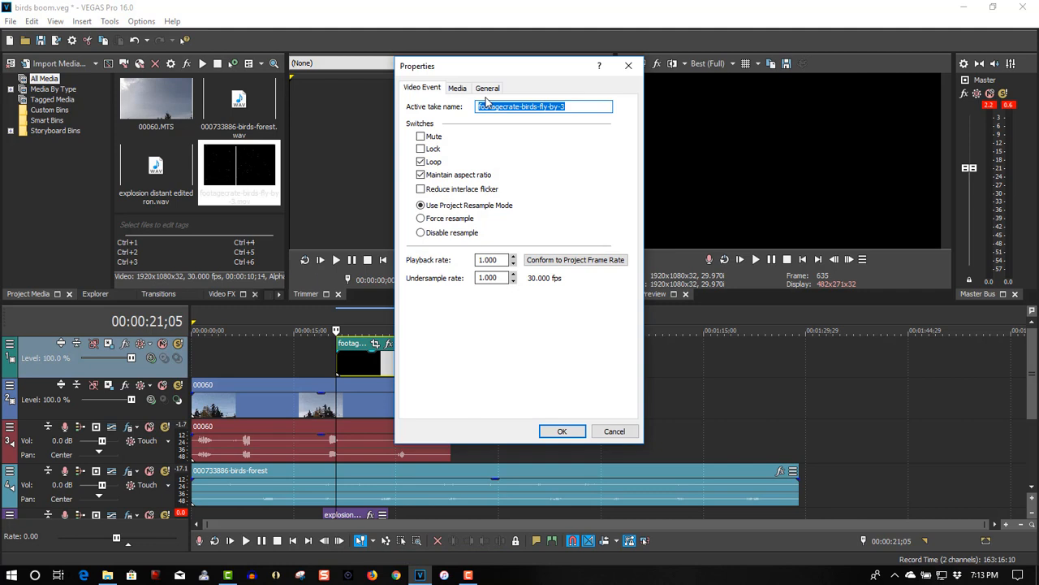
click(457, 87)
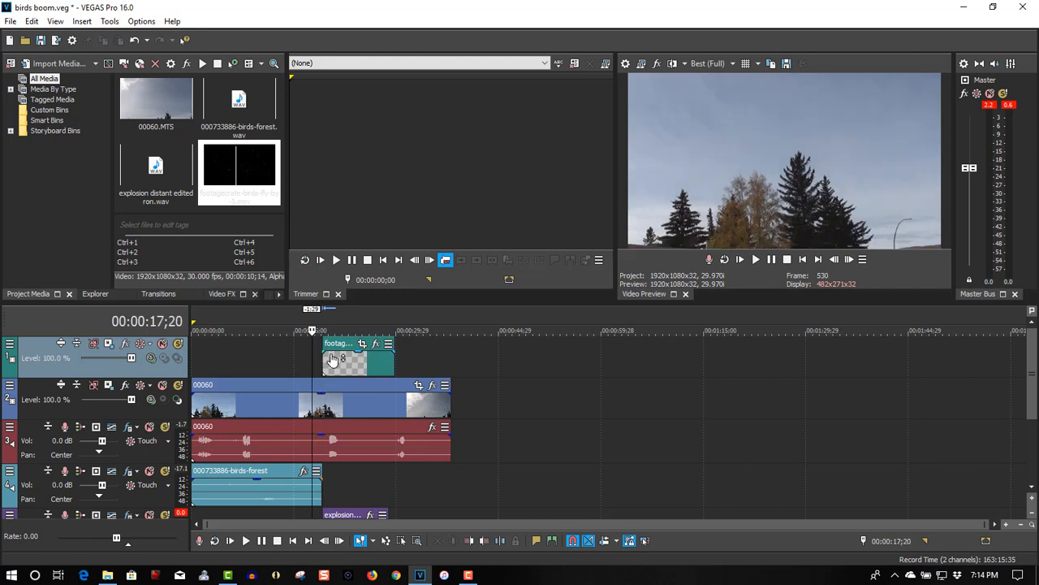
Lower the preview quality from Best to Good (Auto)
click(732, 64)
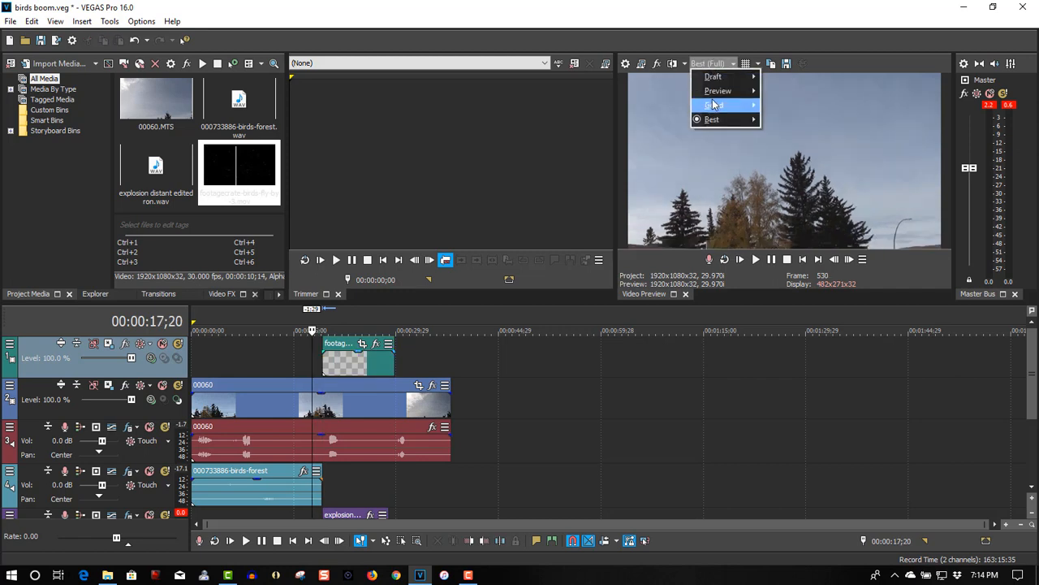
click(714, 105)
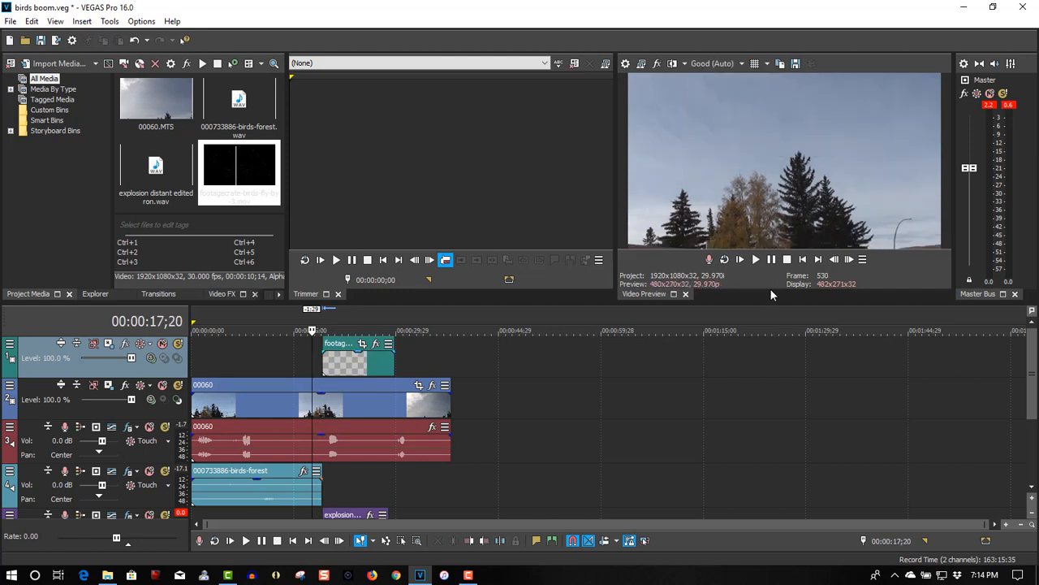
mouse_move(755, 259)
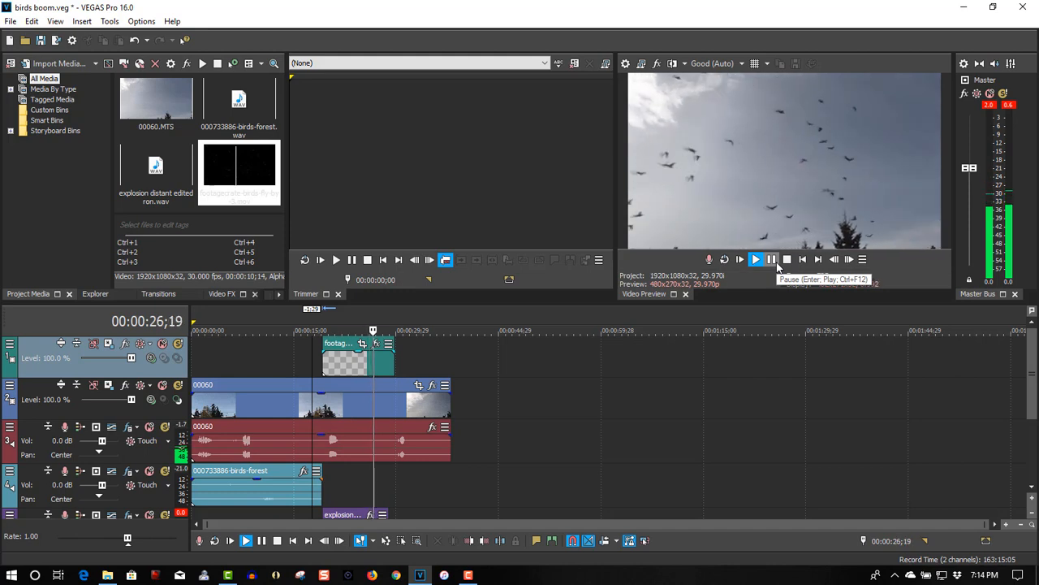
Stop the birds-over-trees preview playback
click(737, 259)
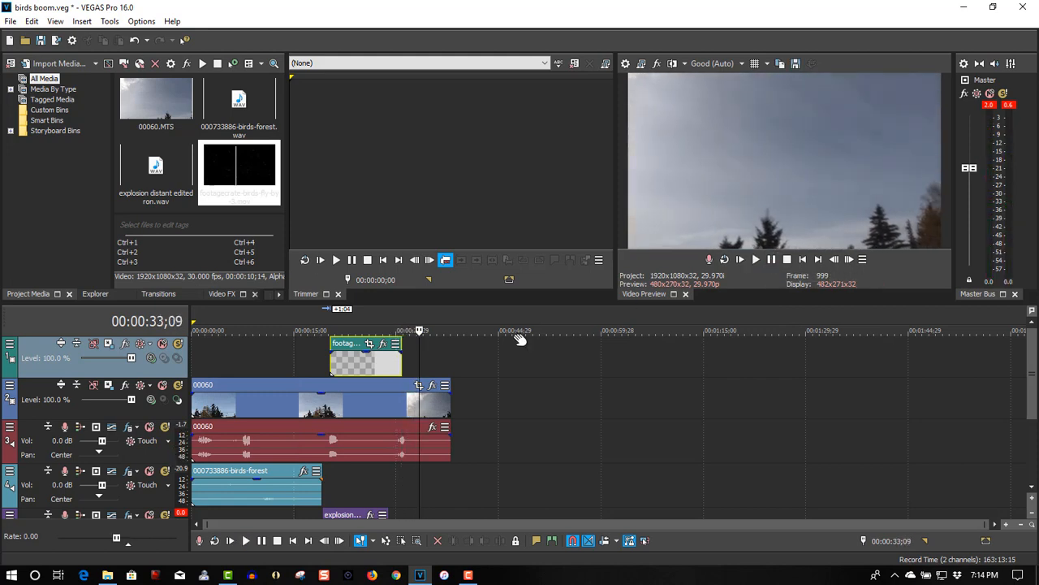
mouse_move(438, 400)
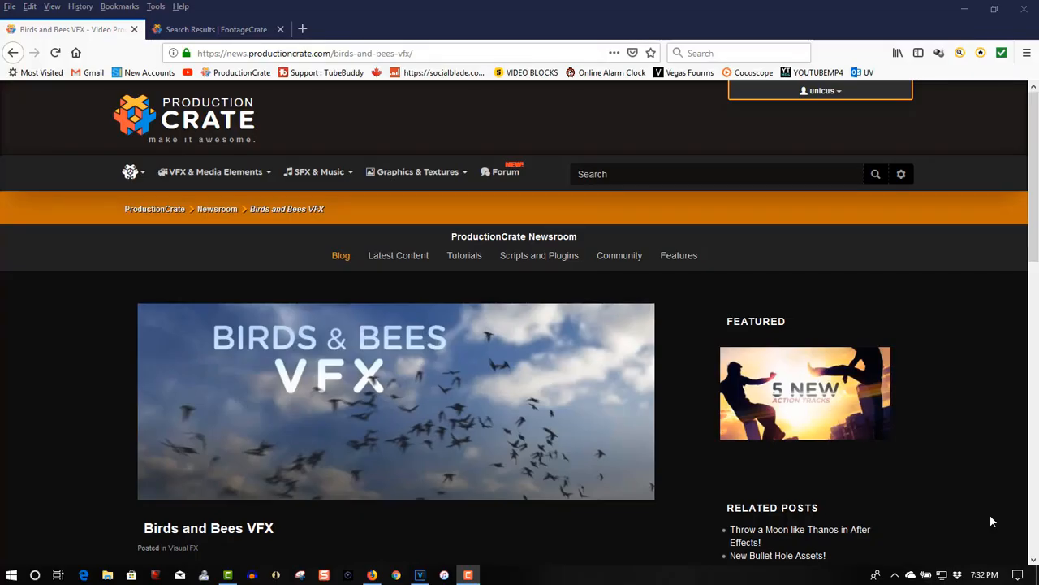
mouse_move(414, 339)
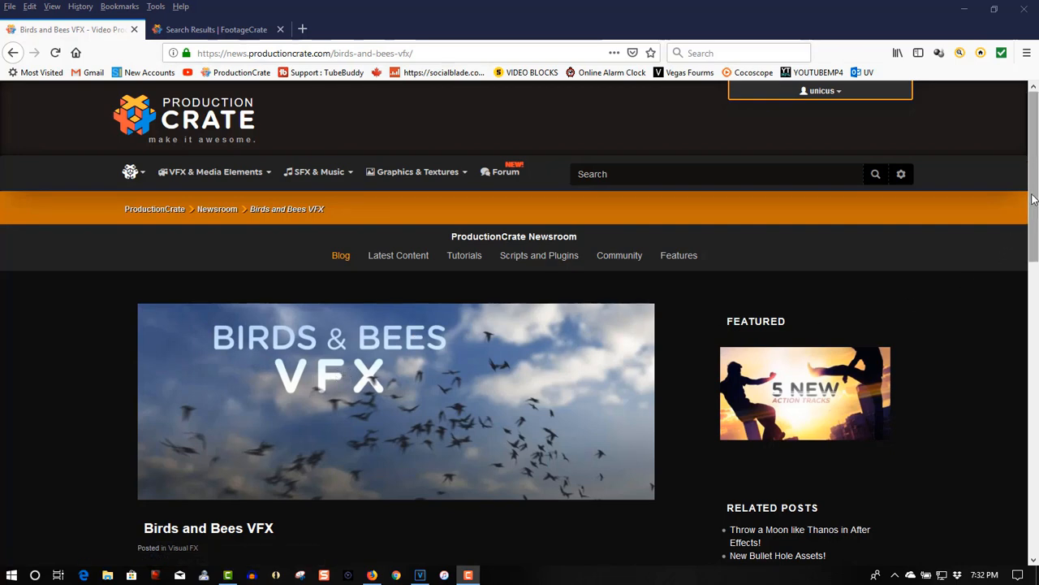
Scroll through the FootageCrate 'birds fly' results listing eight clips
scroll(down, 3)
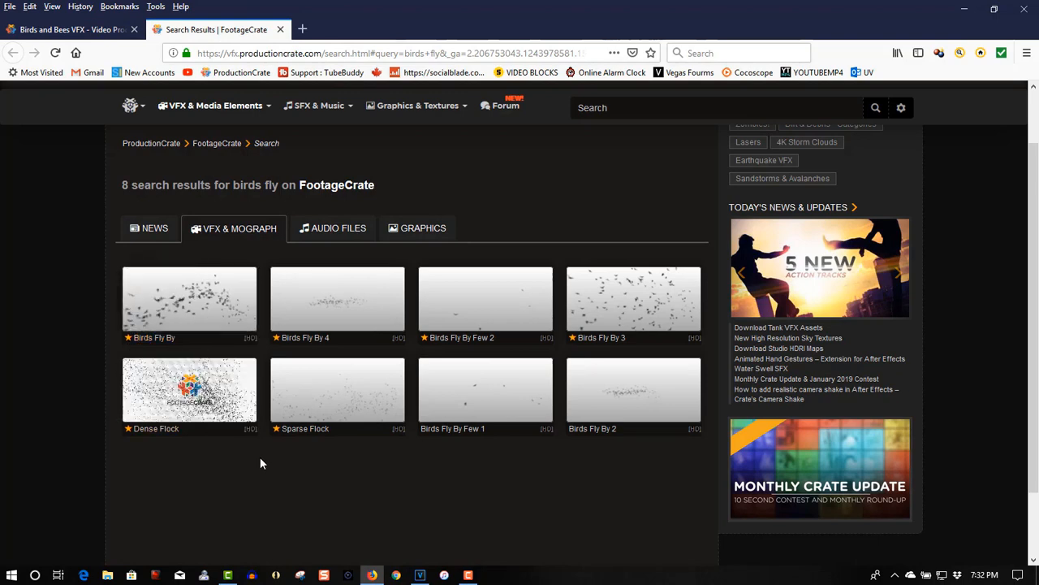
mouse_move(633, 393)
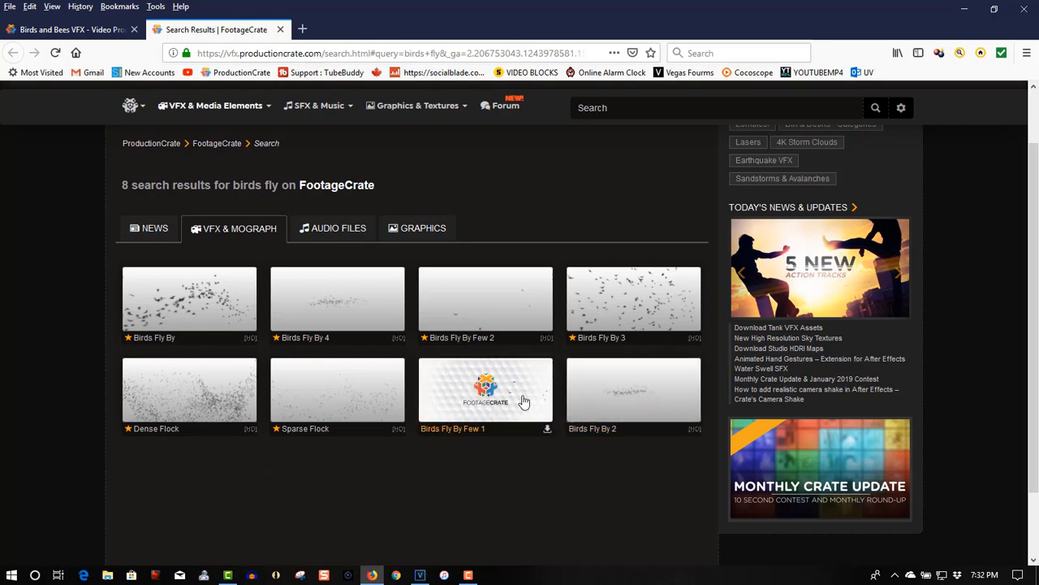
mouse_move(633, 304)
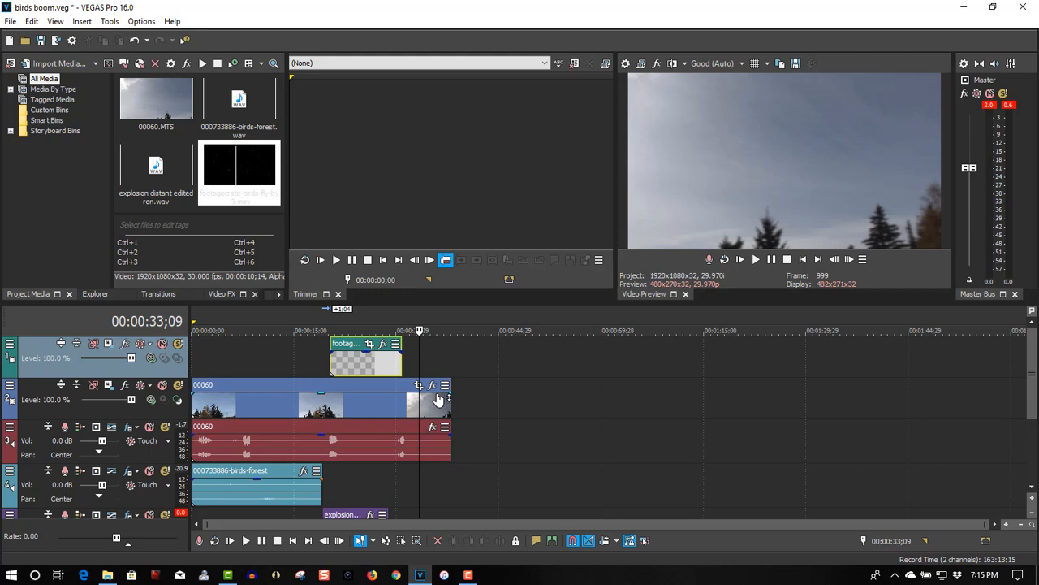
mouse_move(329, 324)
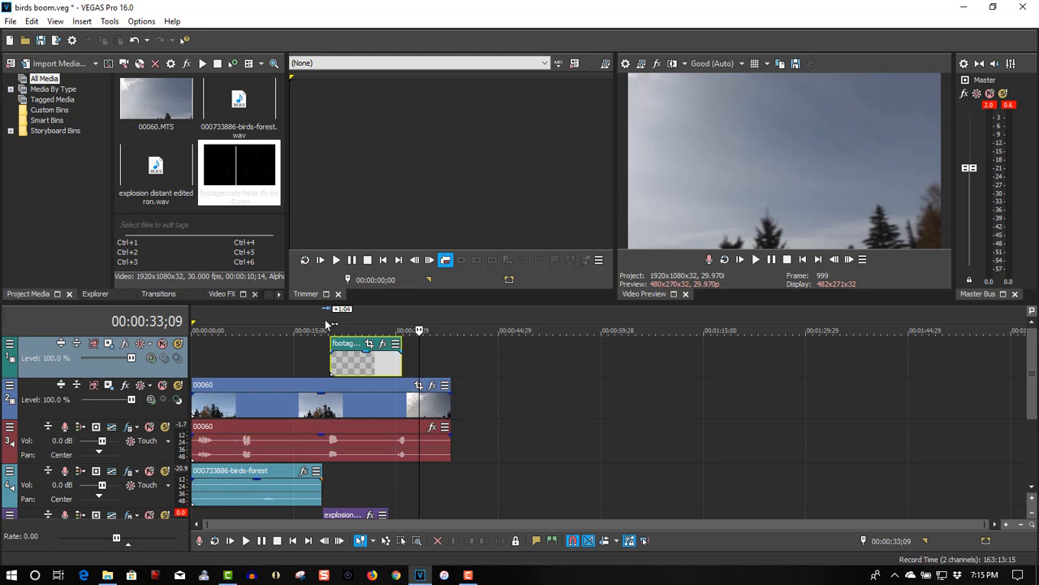
Place the timeline cursor near 00:00:17, just before the birds event
click(313, 330)
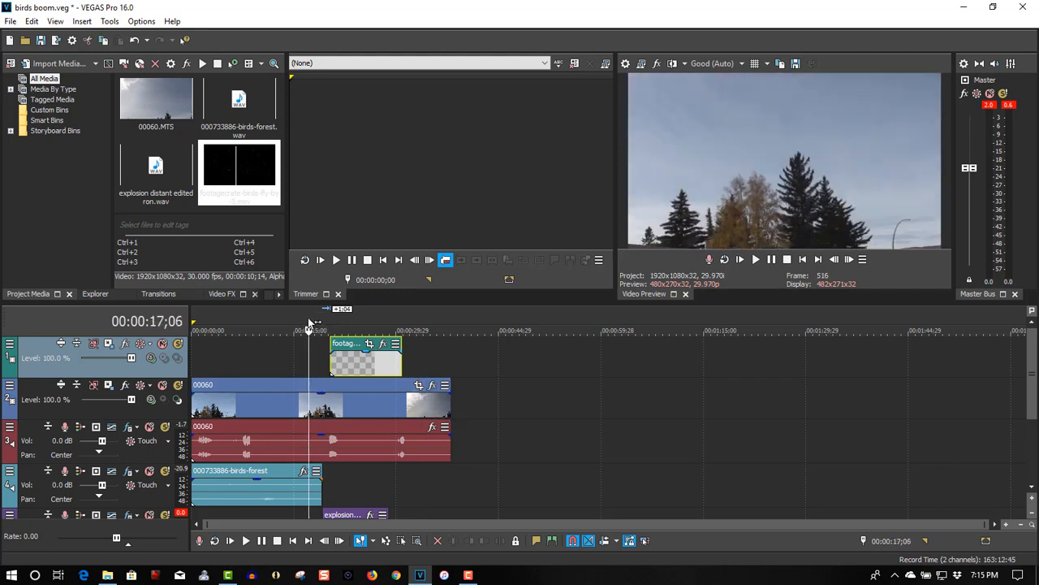